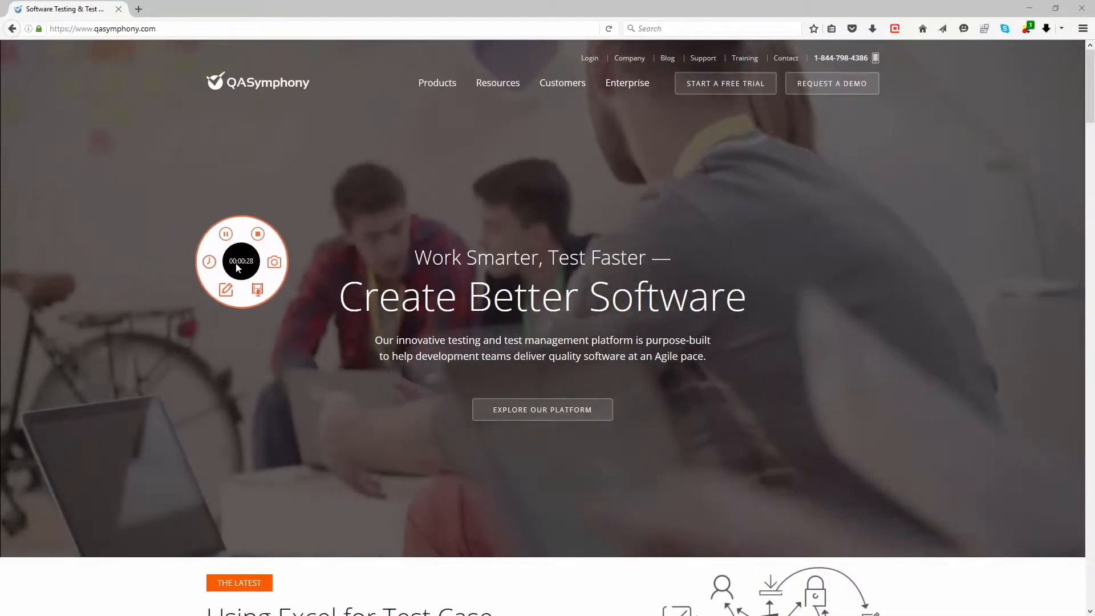
Step: Navigate from the QASymphony home page to the Products platform page and scroll it
{"action": "left_click", "coordinate": [436, 82]}
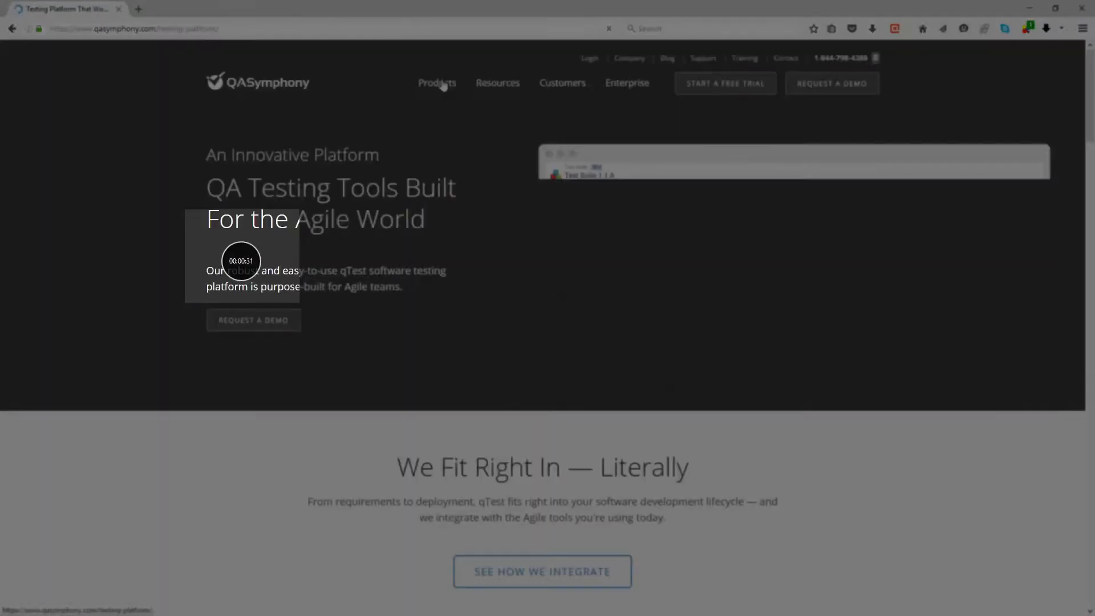
{"action": "scroll", "scroll_direction": "down", "scroll_amount": 3}
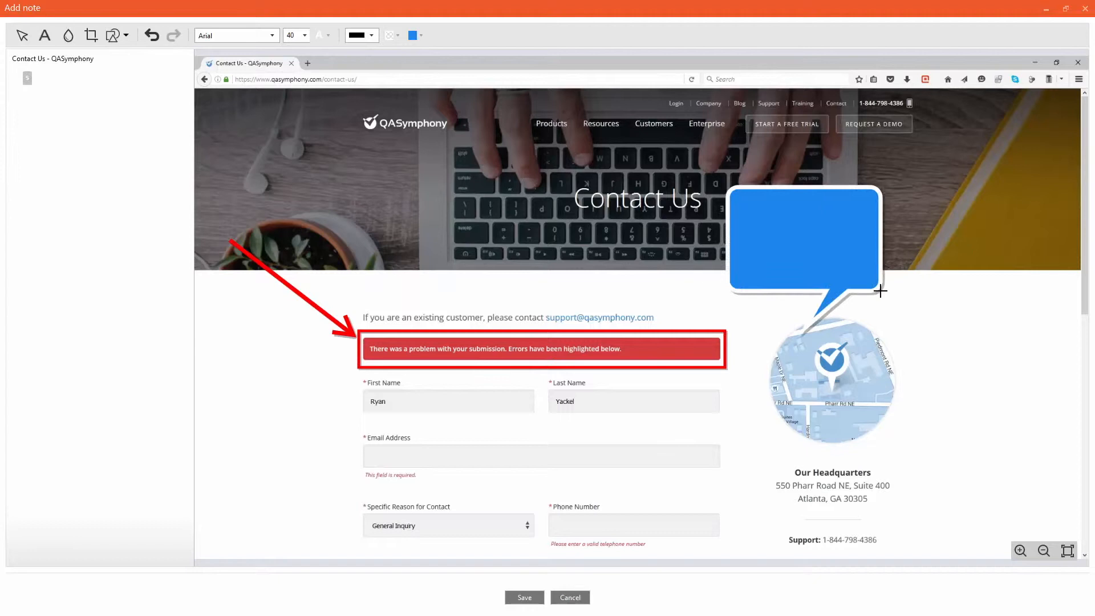
Step: Label the speech bubble 'Wrong Error Message Displayed!' and note the step as 'Defect Here'
{"action": "type", "text": "Wrong Error Message Displayed!"}
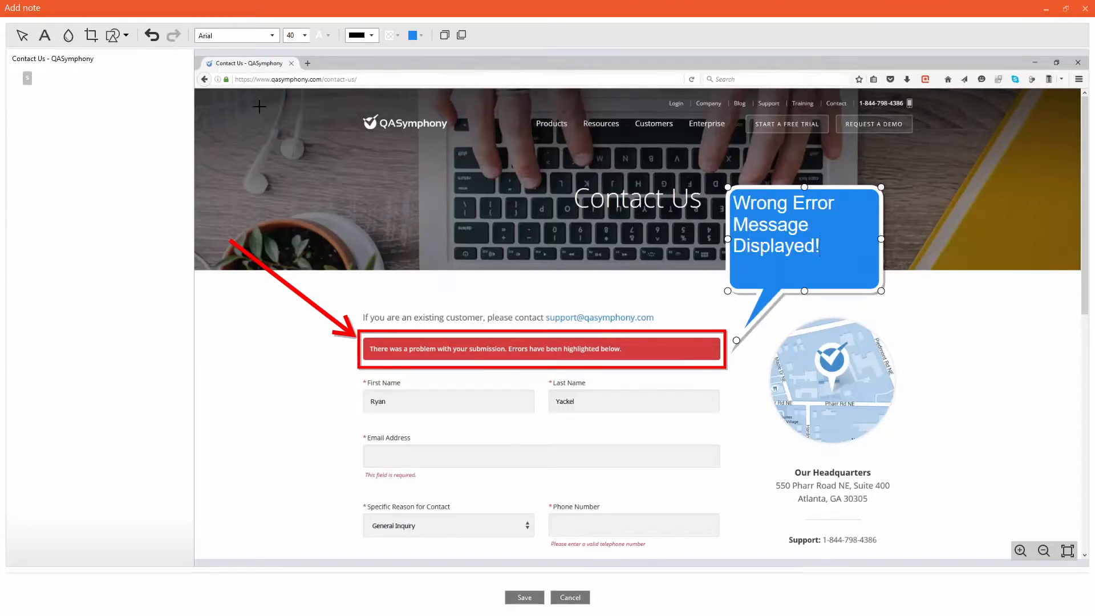
{"action": "type", "text": "Defe"}
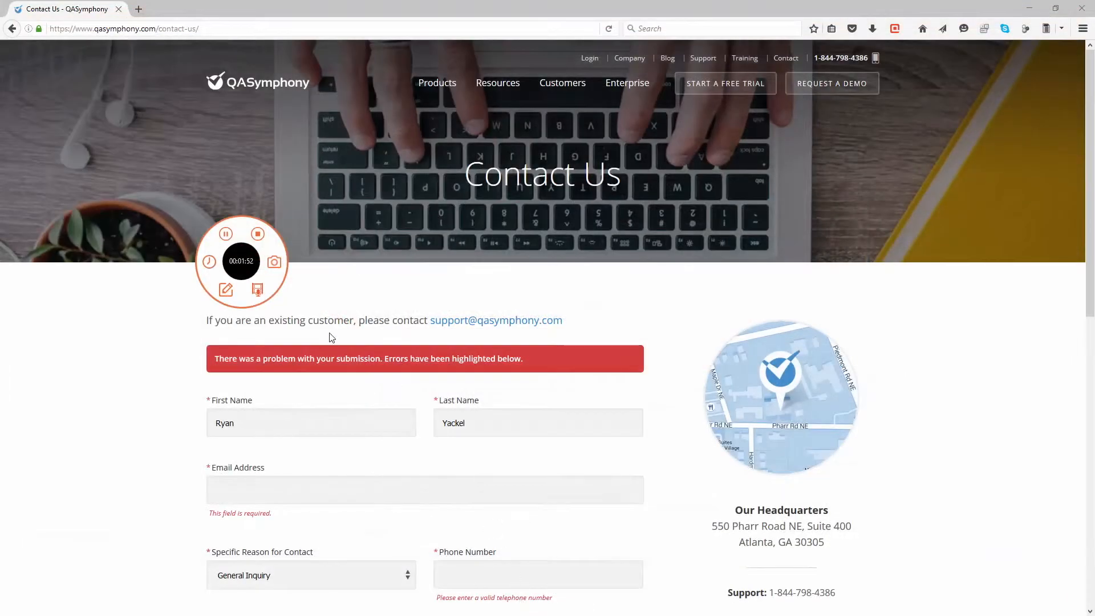
Step: Stop the recording so the captured session opens with its screens and steps
{"action": "left_click", "coordinate": [257, 234]}
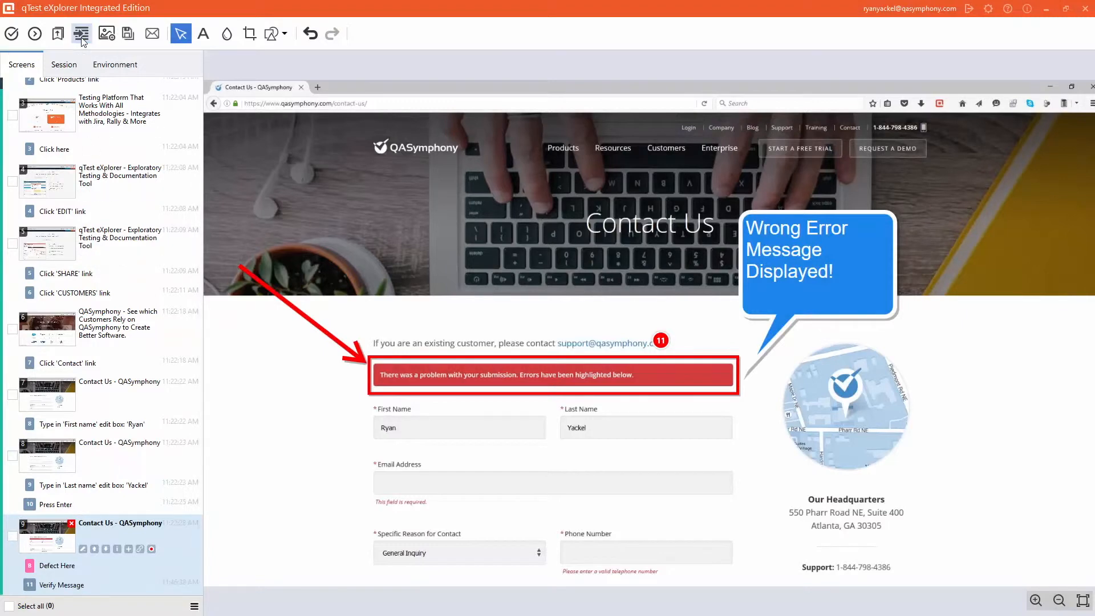
{"action": "left_click", "coordinate": [82, 34]}
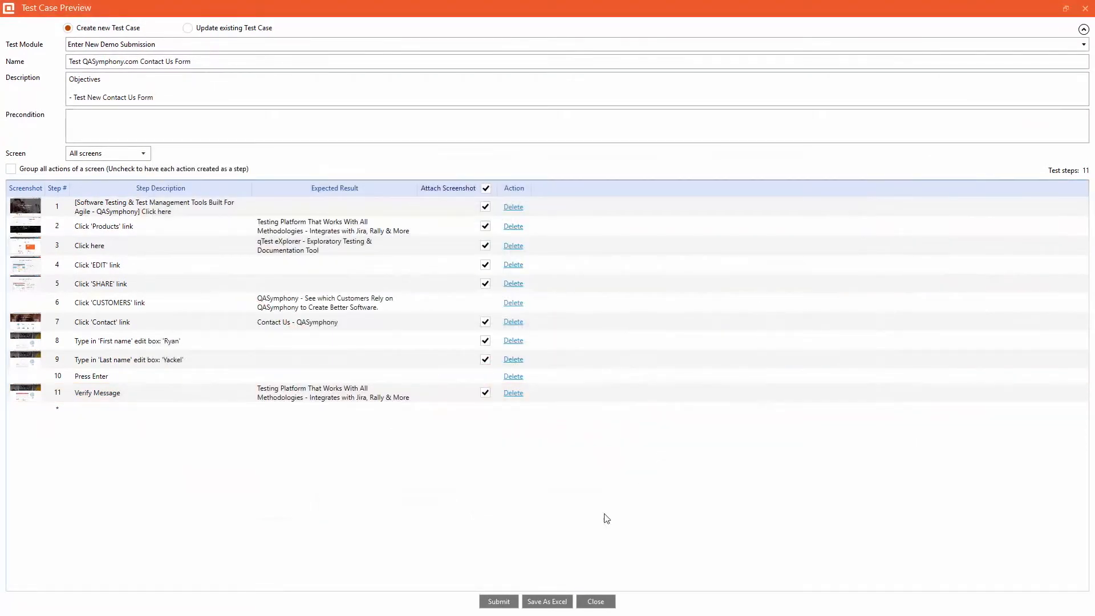
{"action": "left_click", "coordinate": [595, 601]}
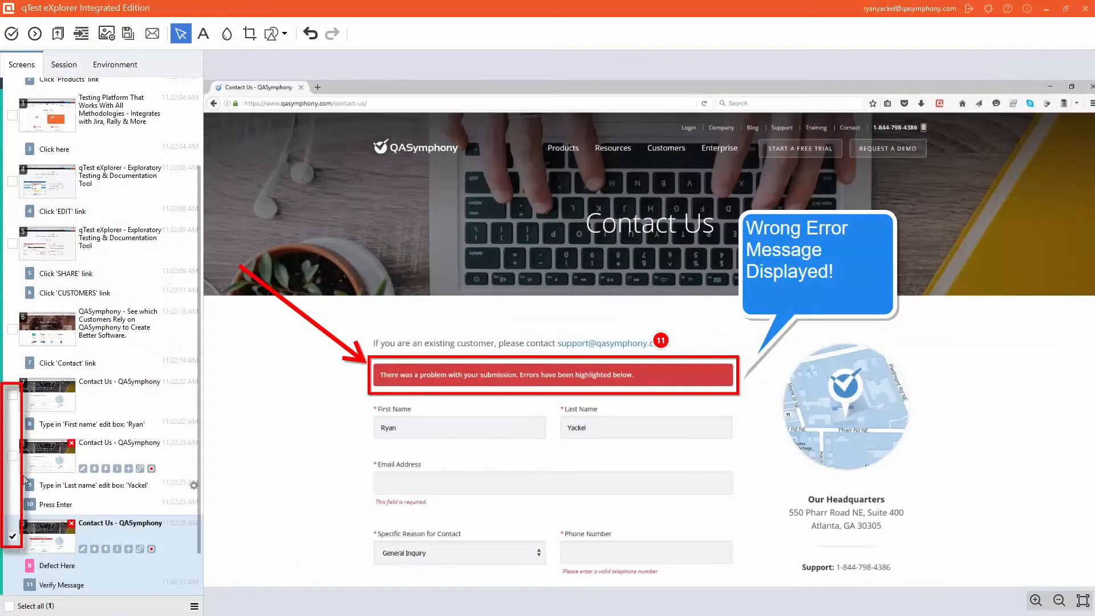
Step: Select the Contact Us screens, cancel a qTest defect submission, then submit them as a Rally defect
{"action": "left_click", "coordinate": [128, 33]}
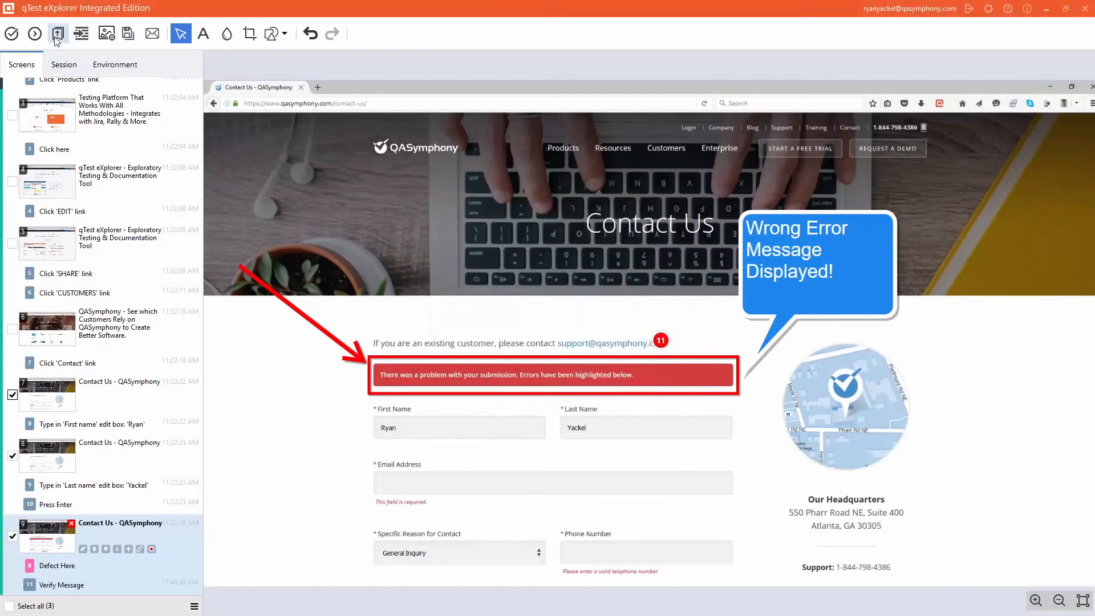
{"action": "left_click", "coordinate": [57, 34]}
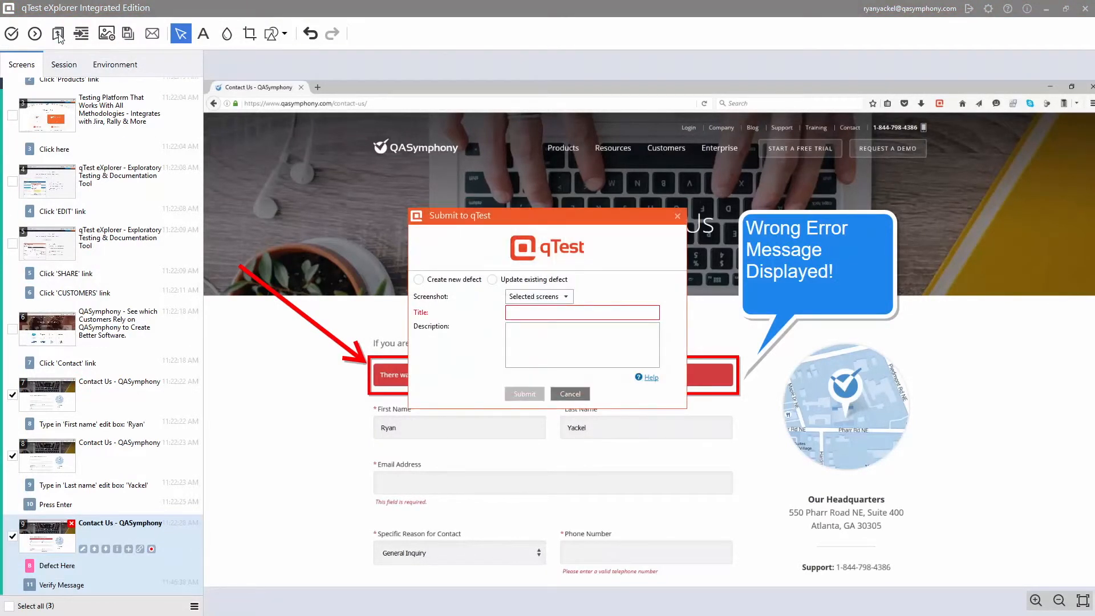
{"action": "left_click", "coordinate": [569, 393]}
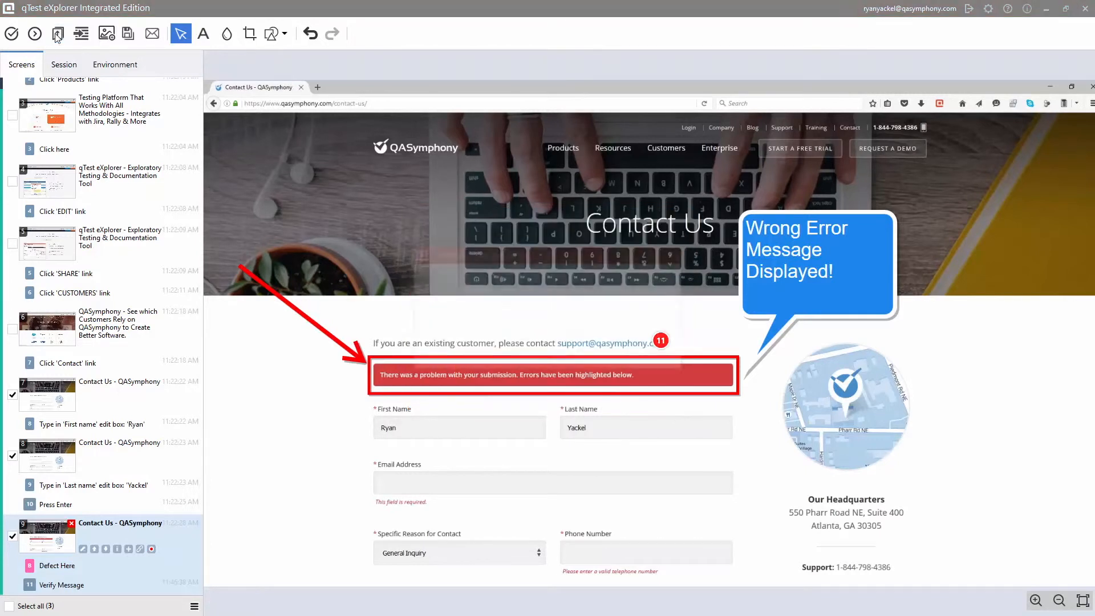
{"action": "left_click", "coordinate": [57, 34]}
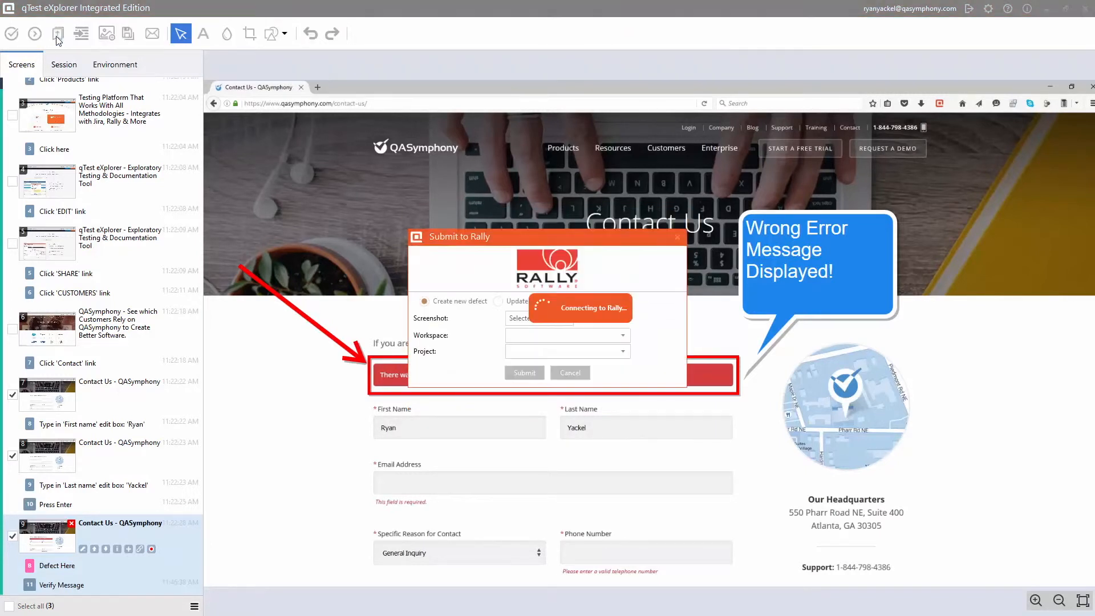